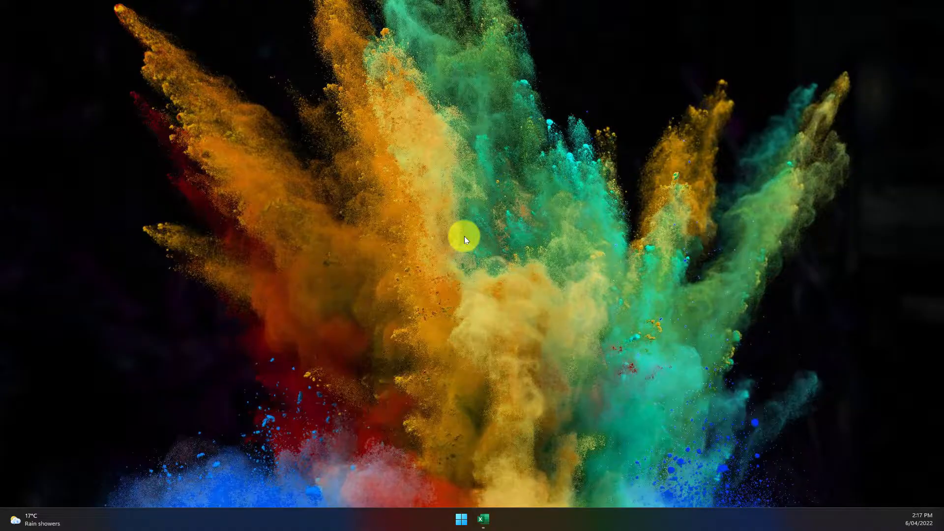
Open the workbook of full names and show the Data tab tools.
left_click(483, 519)
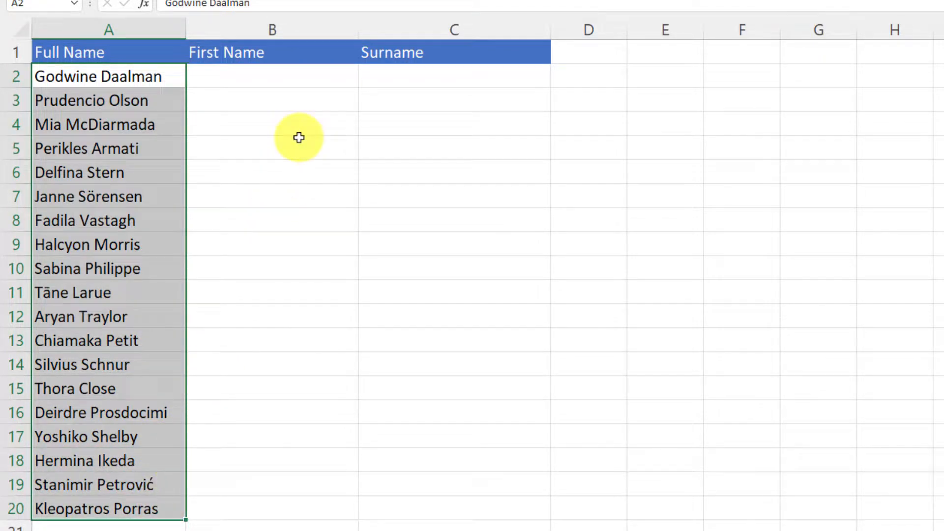
mouse_move(330, 53)
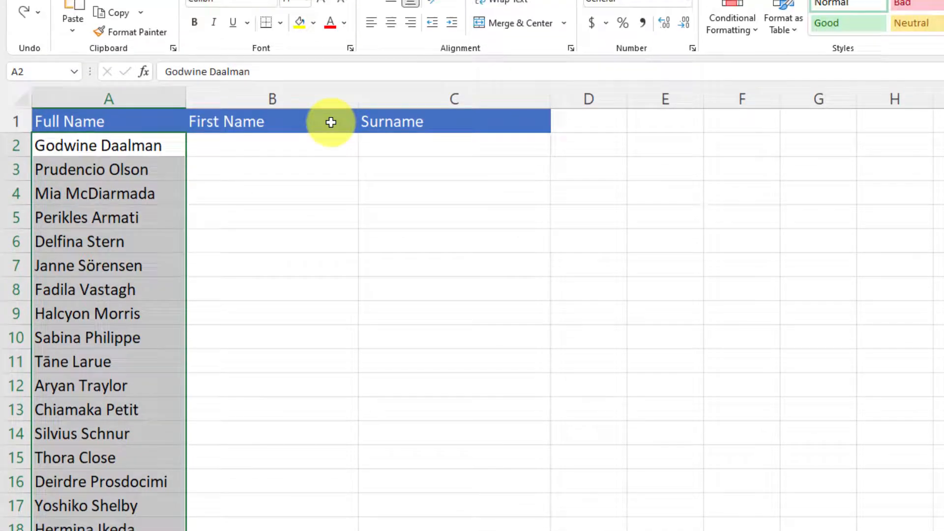
left_click(306, 47)
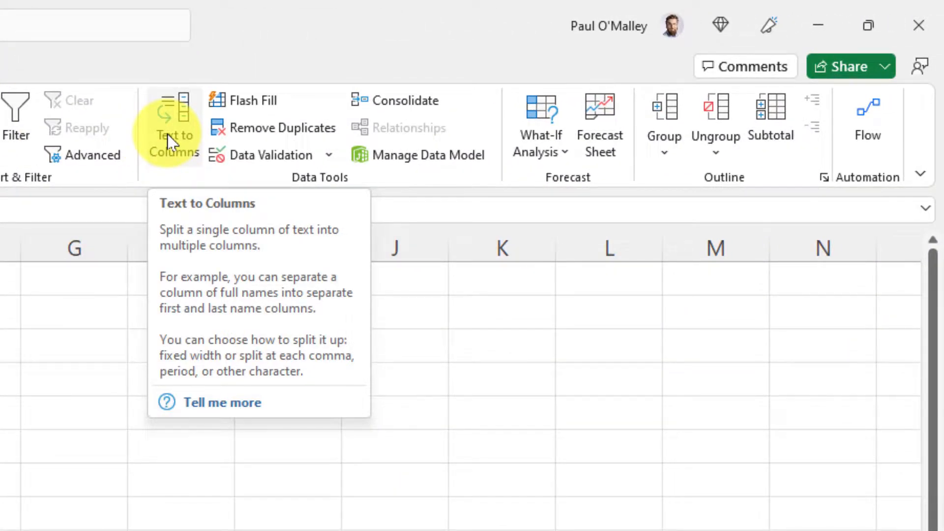
Run Text to Columns with Delimited, Space separator and destination $B$2:$C$2.
left_click(174, 117)
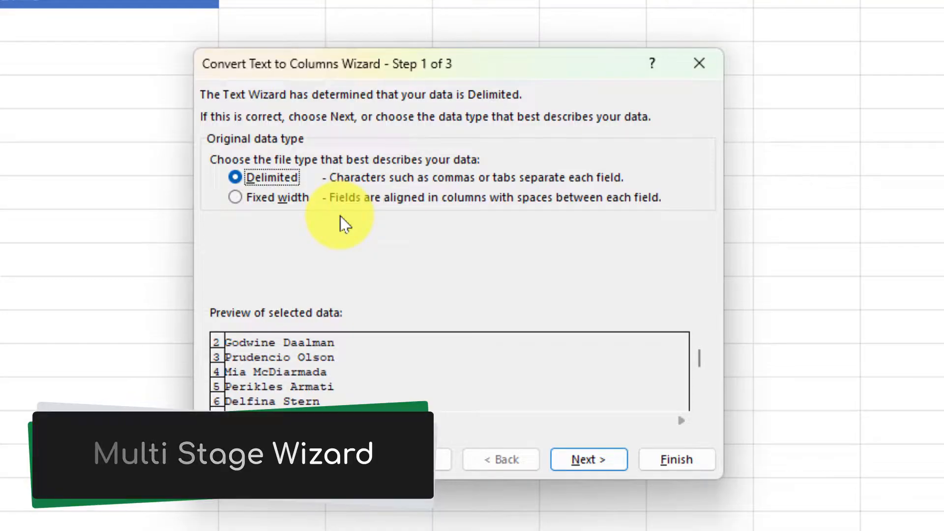
left_click(588, 459)
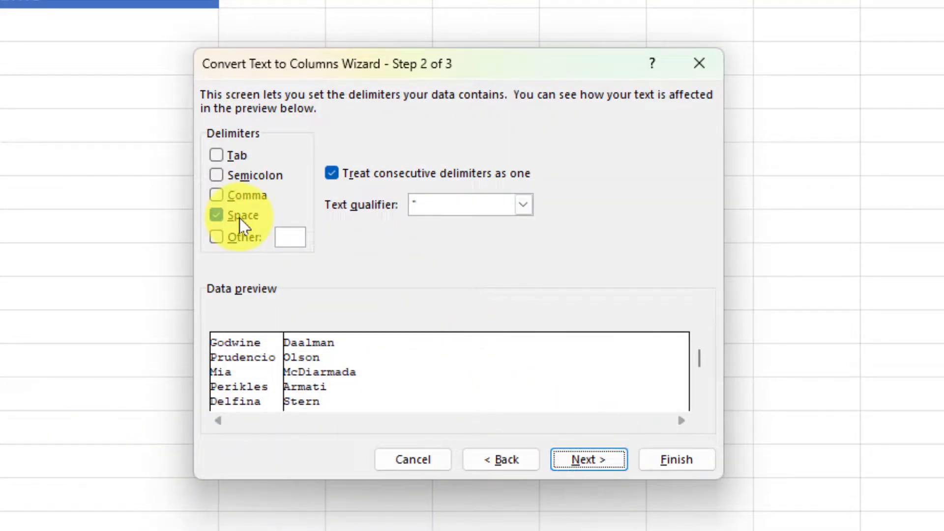
mouse_move(521, 418)
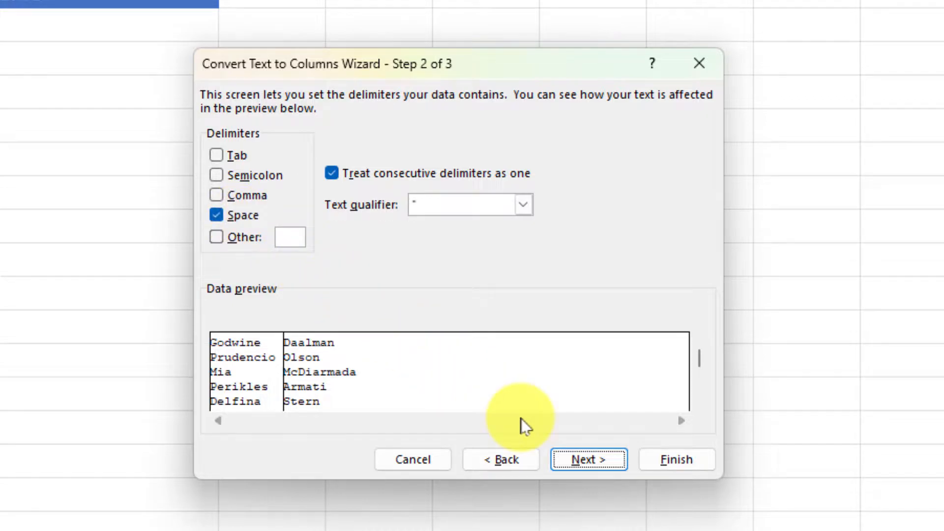
left_click(587, 459)
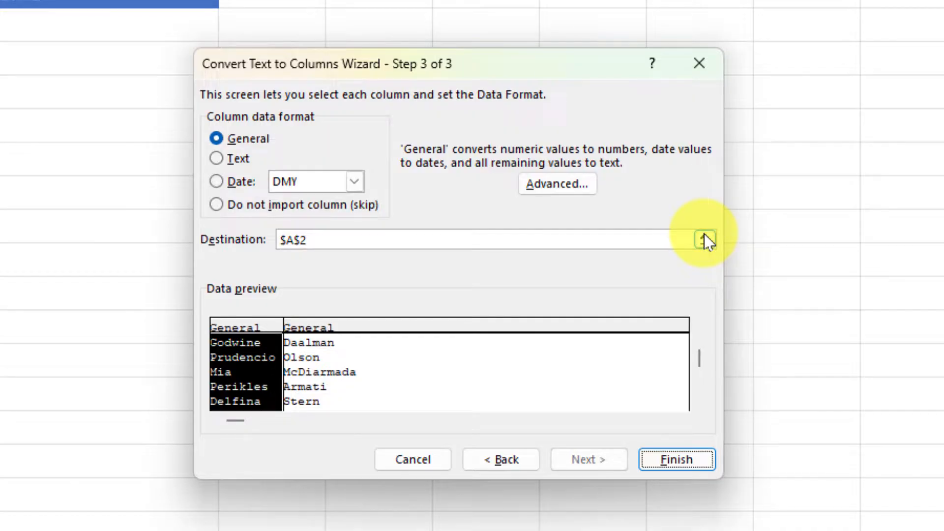
left_click(700, 239)
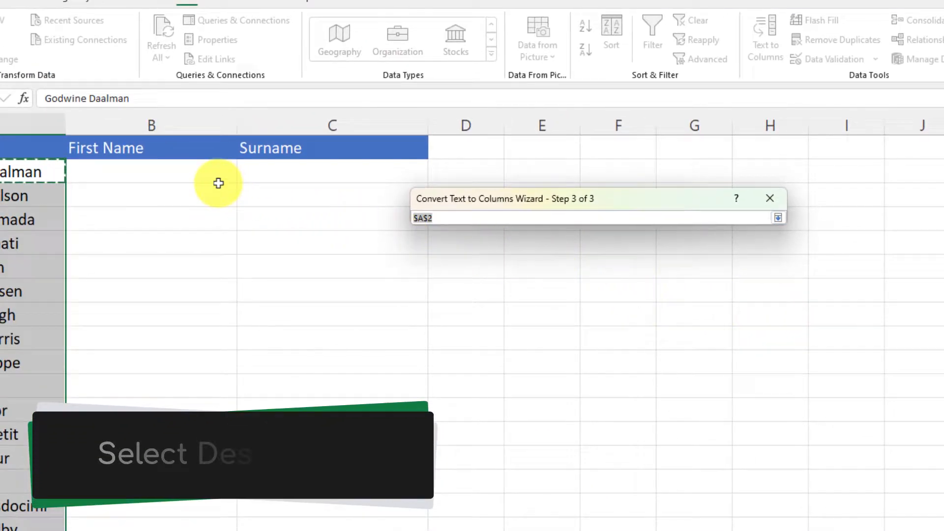
left_click_drag(218, 172, 273, 179)
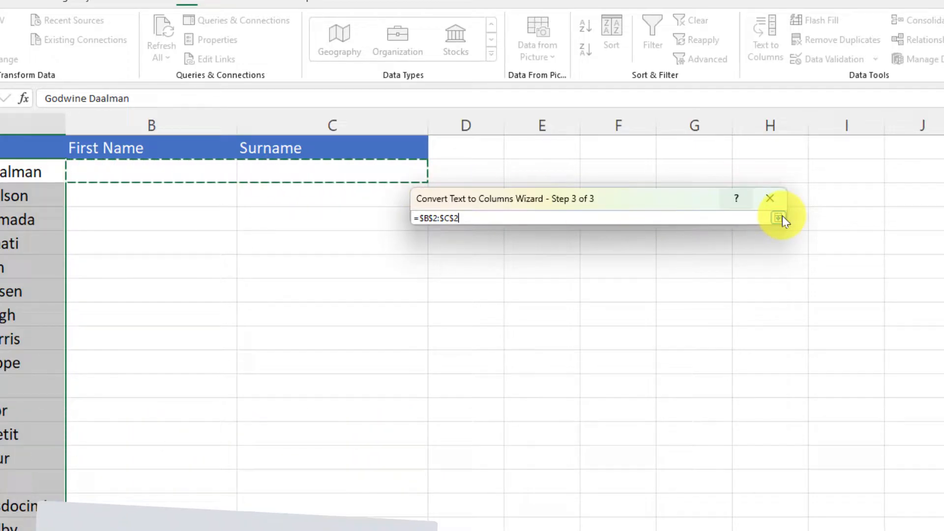
left_click(777, 217)
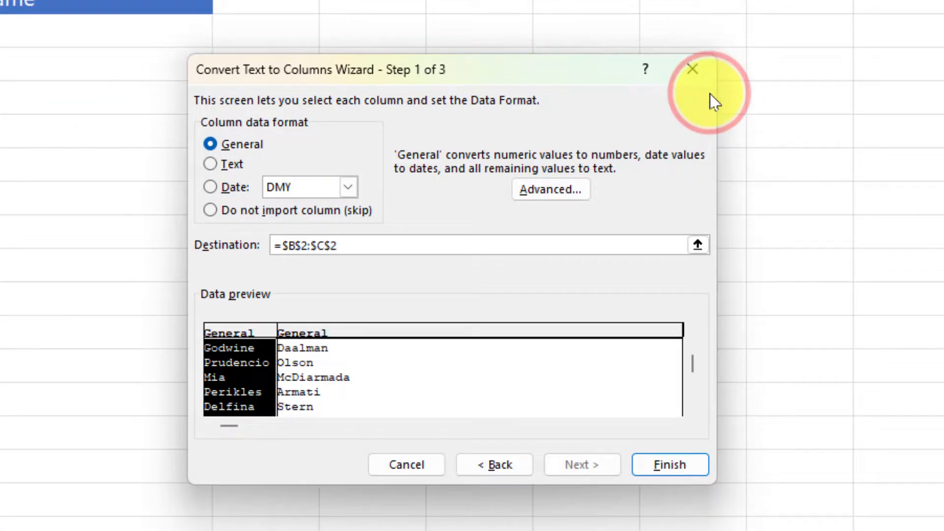
left_click(669, 464)
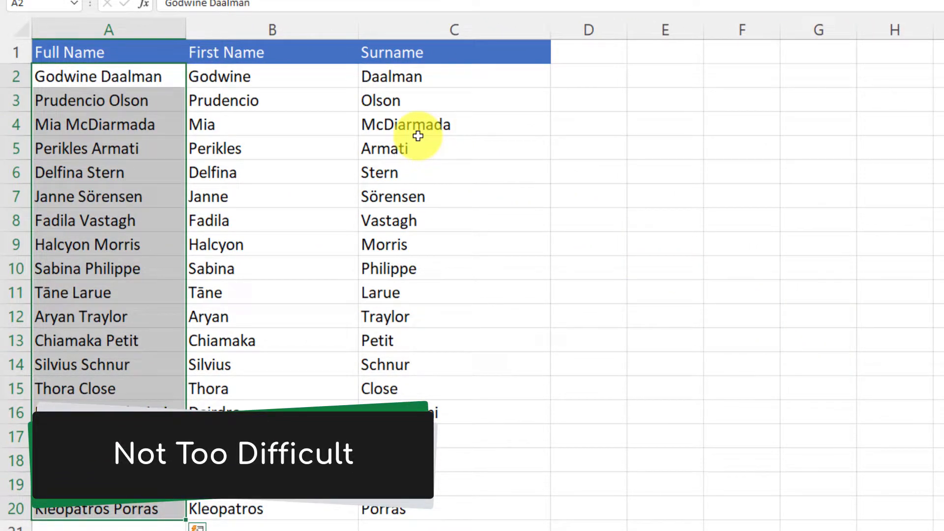
Select cell B2 in the emptied First Name column.
left_click(588, 124)
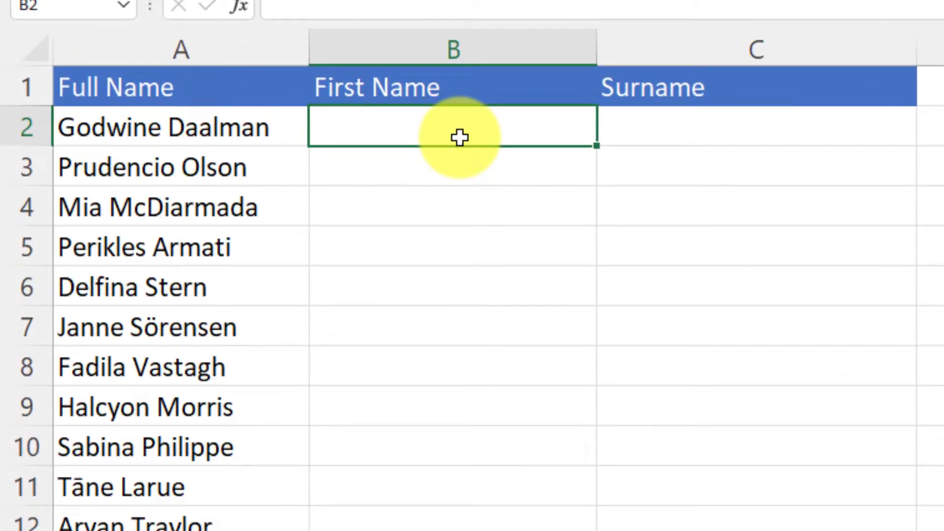
Enter =TEXTSPLIT(A2," ") in B2 to split the first full name.
type("=te")
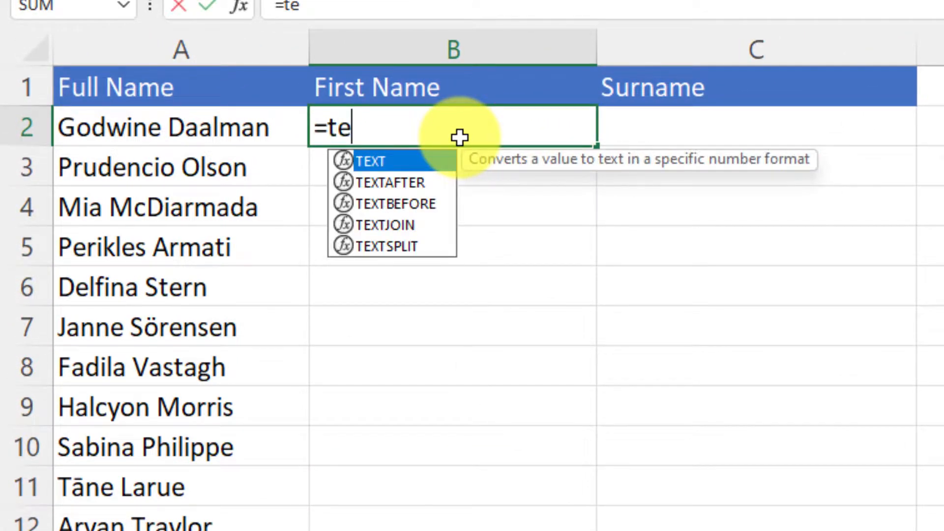
type("xtspli")
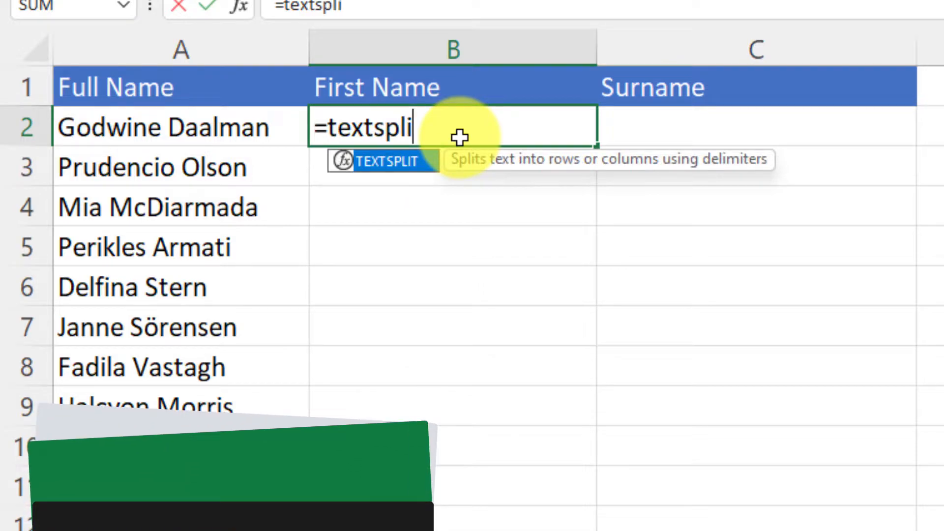
type("(")
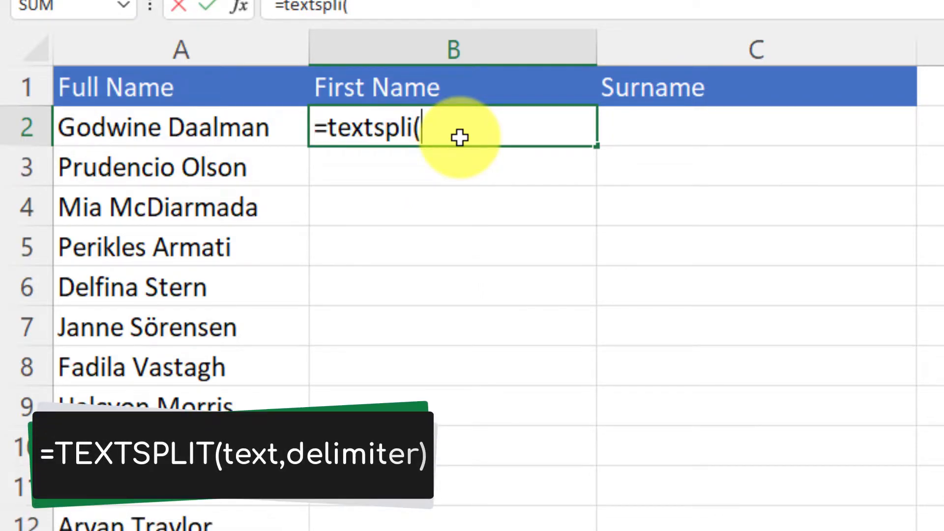
type("t")
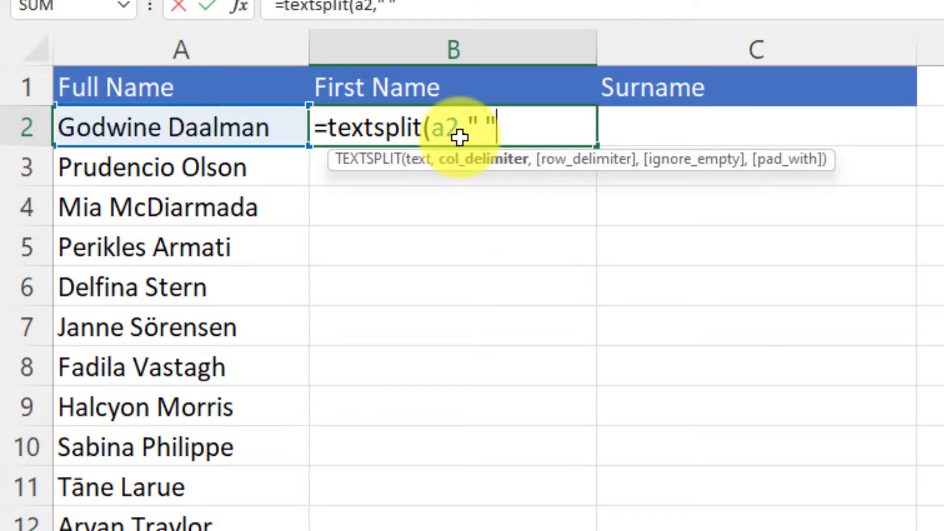
type(")")
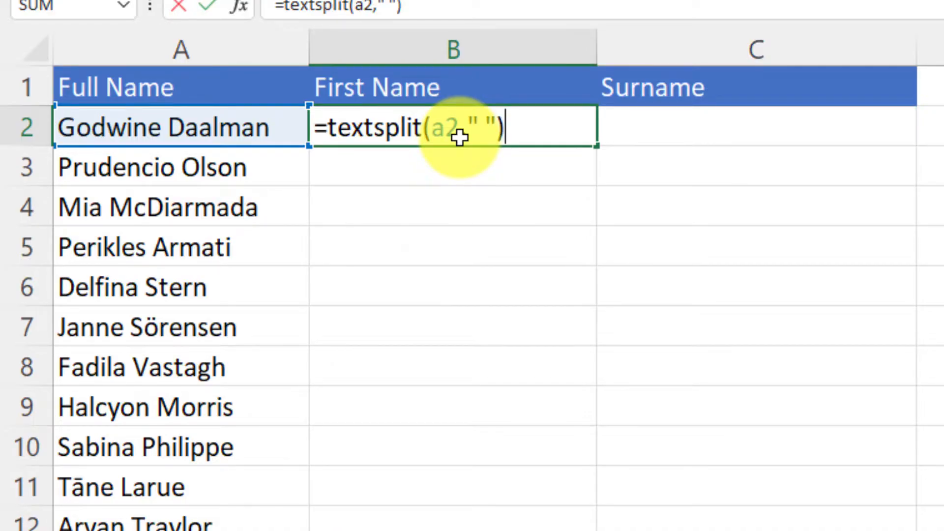
key("Enter")
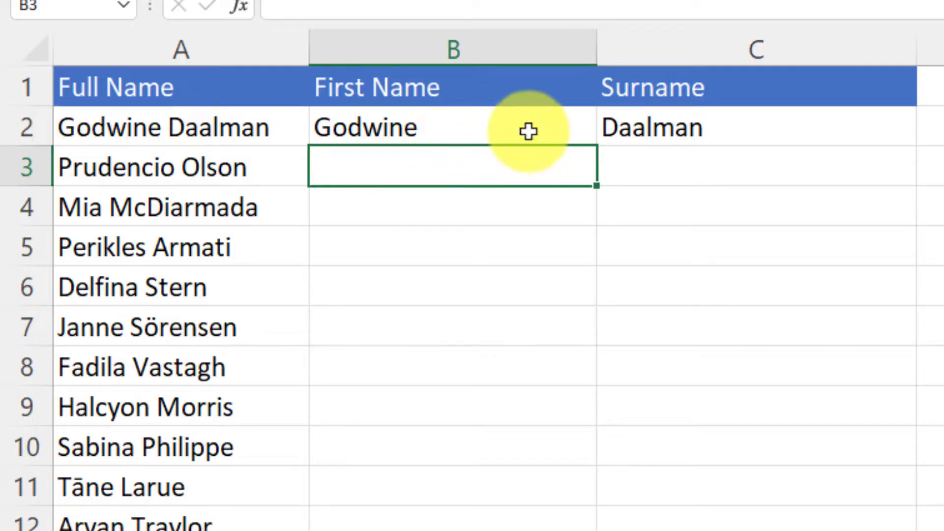
Fill the TEXTSPLIT formula down to row 20.
left_click(453, 126)
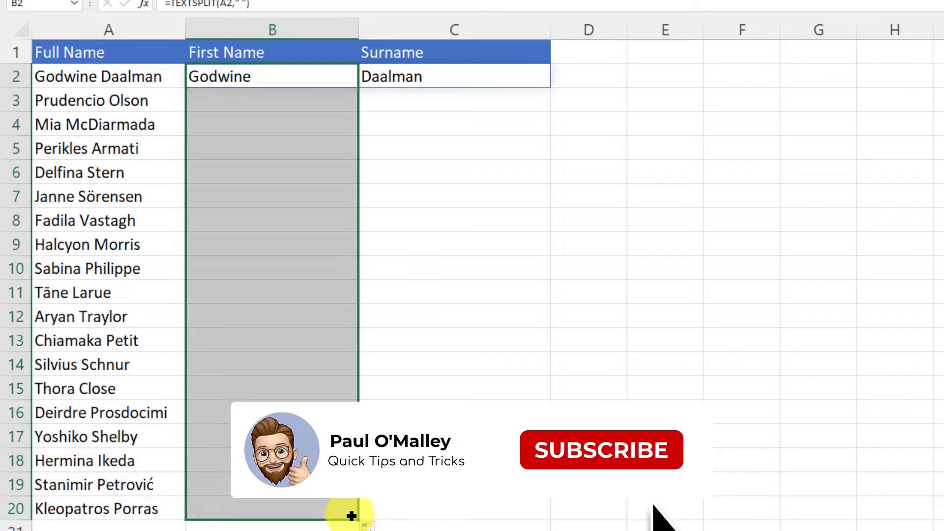
left_click_drag(351, 515, 351, 518)
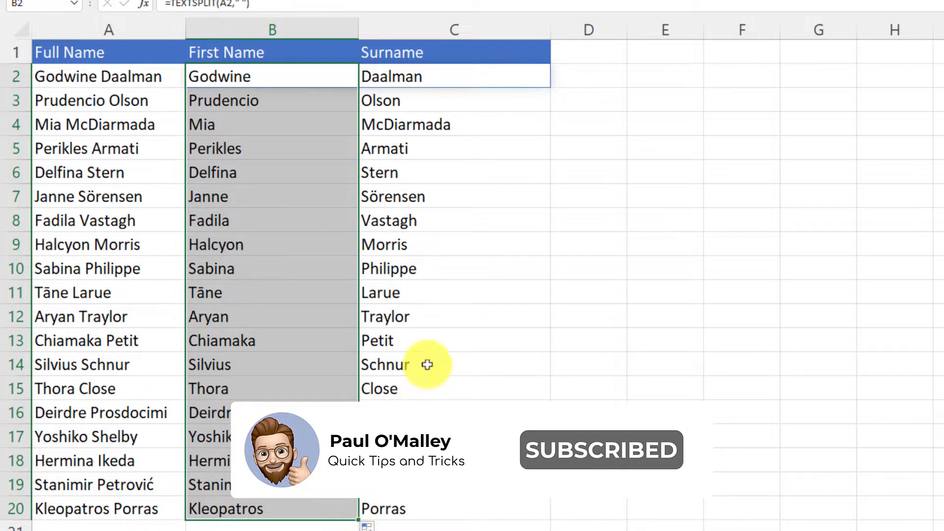
left_click(575, 76)
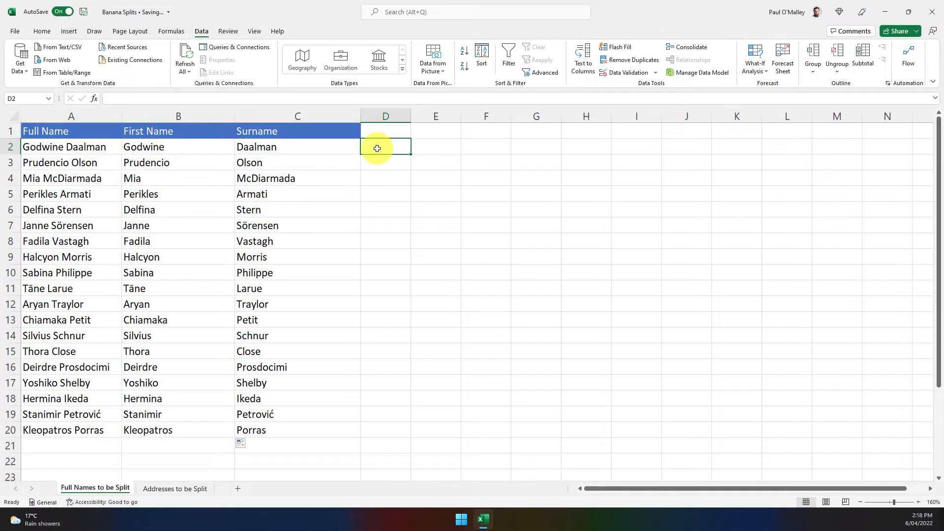
On Addresses to be Split, enter =TEXTSPLIT(A2,", ") in B2 and fill to row 21.
left_click(175, 487)
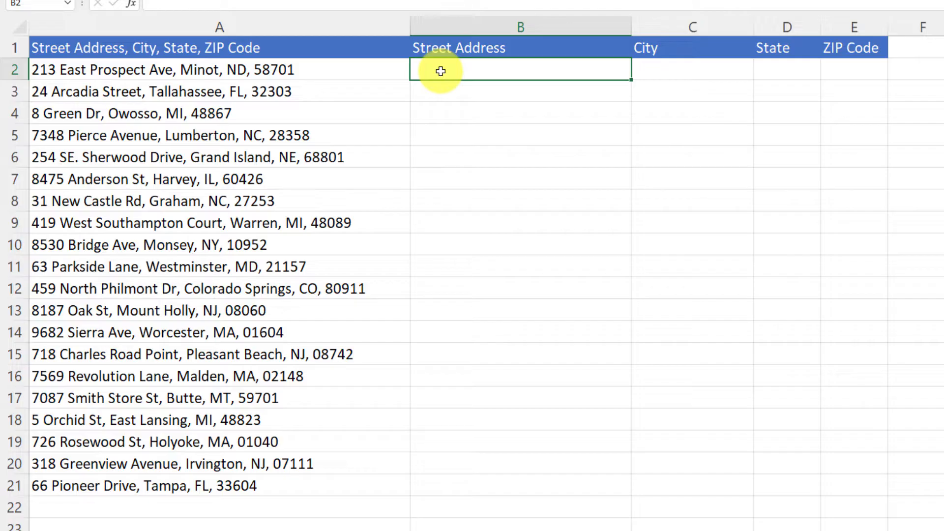
type("=textsplit")
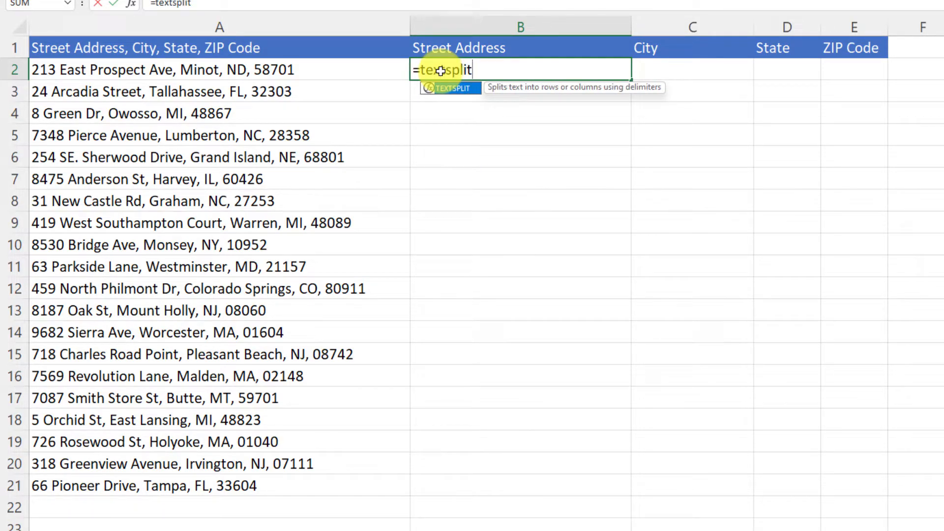
type("(a2")
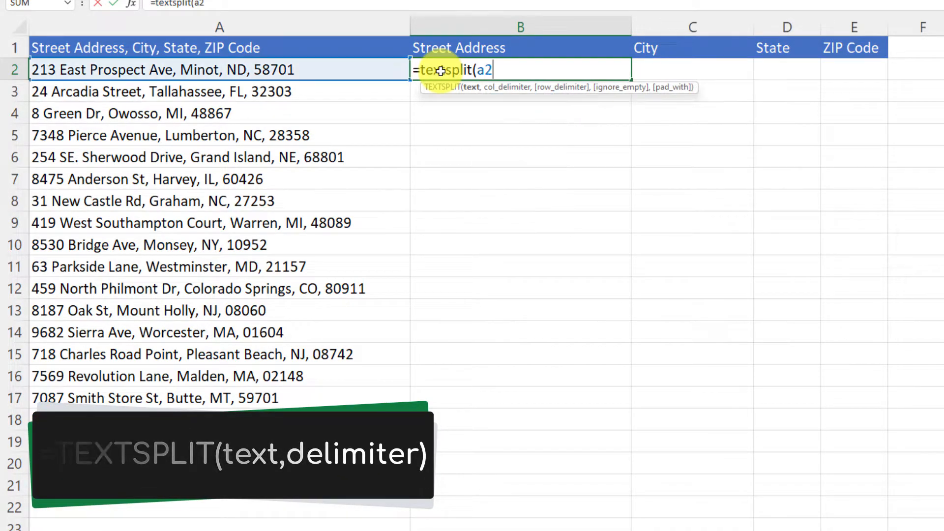
type(",")
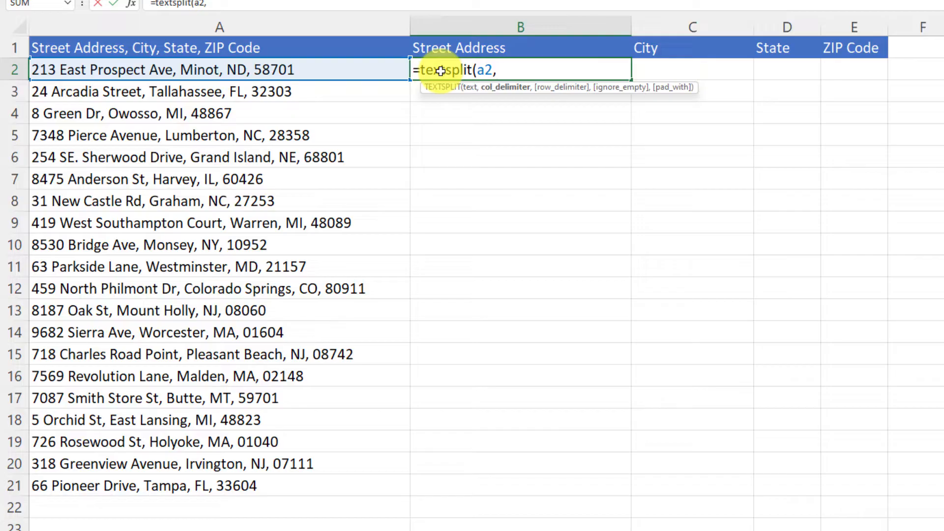
type("\"")
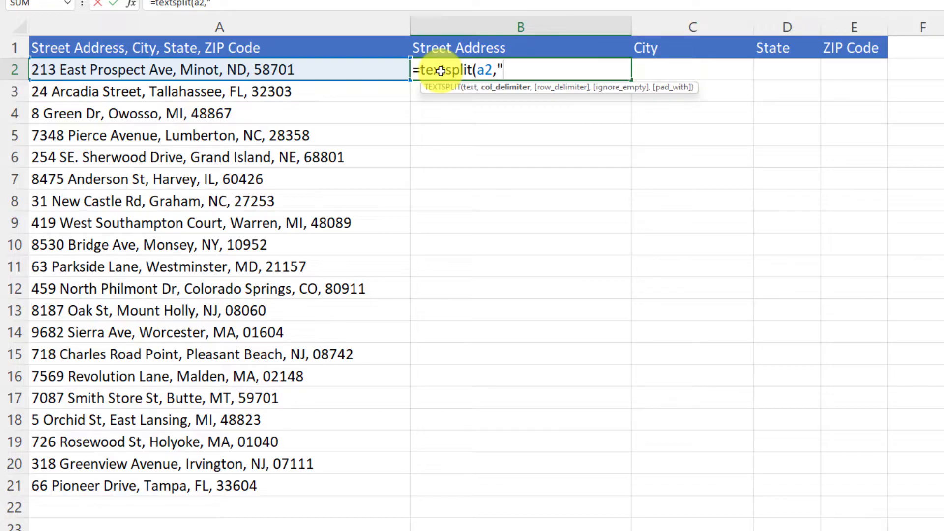
type(",\", \"")
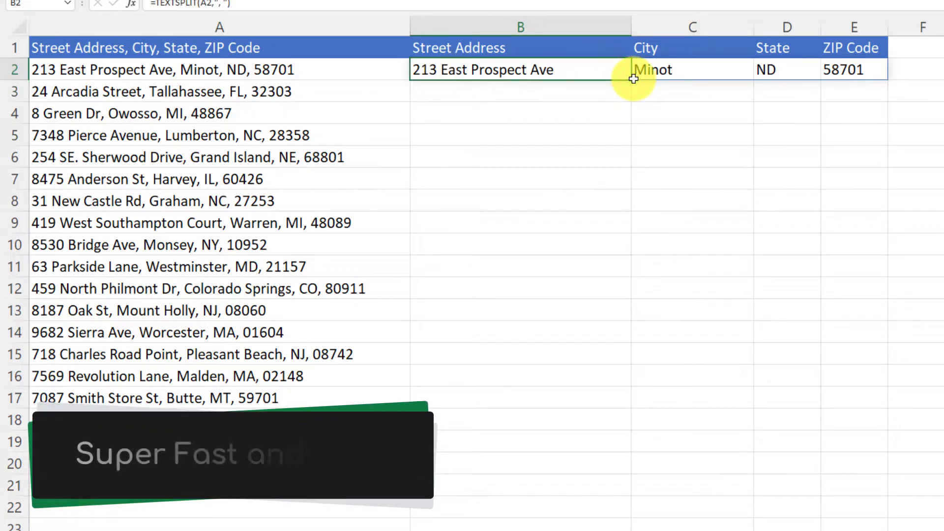
left_click_drag(633, 78, 617, 498)
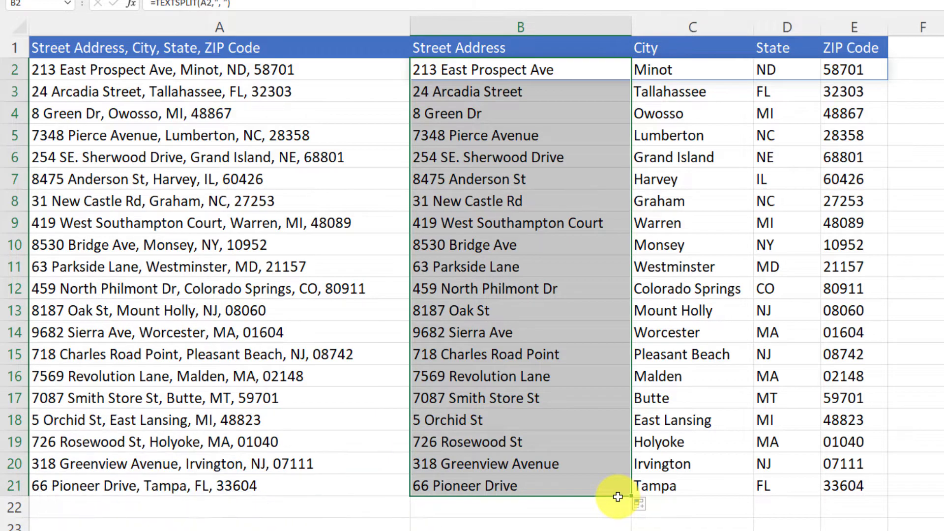
left_click(915, 419)
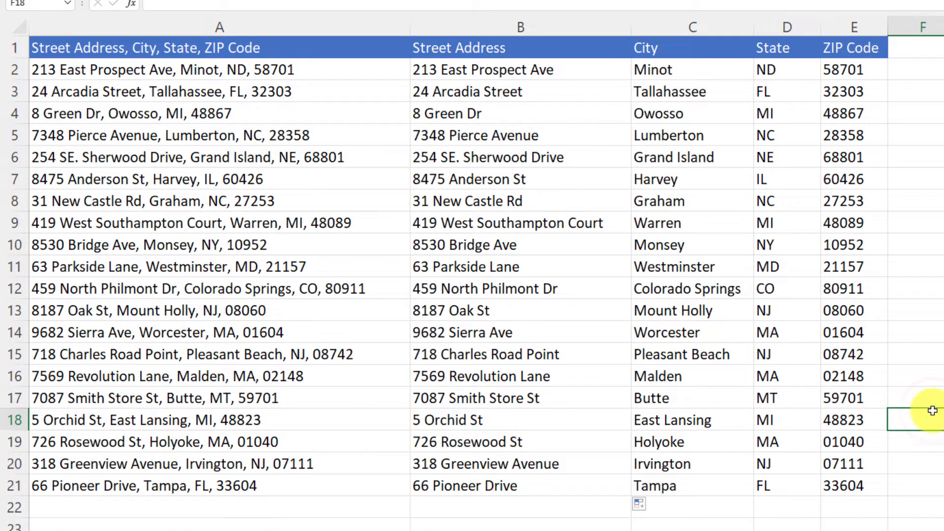